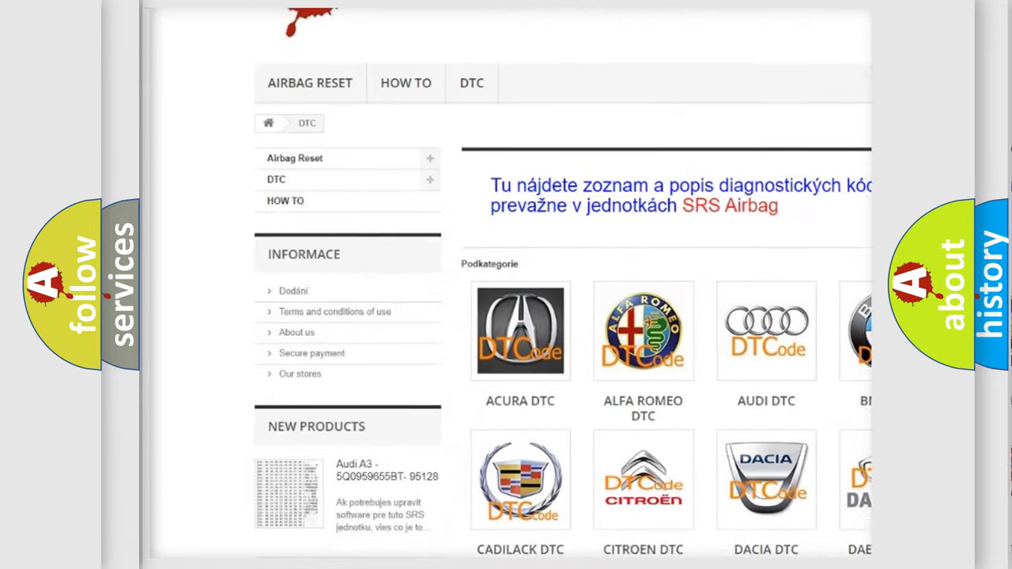
Advance to the slide breaking Honda code P0405 into its hex digits and individual bits
scroll("down", 3)
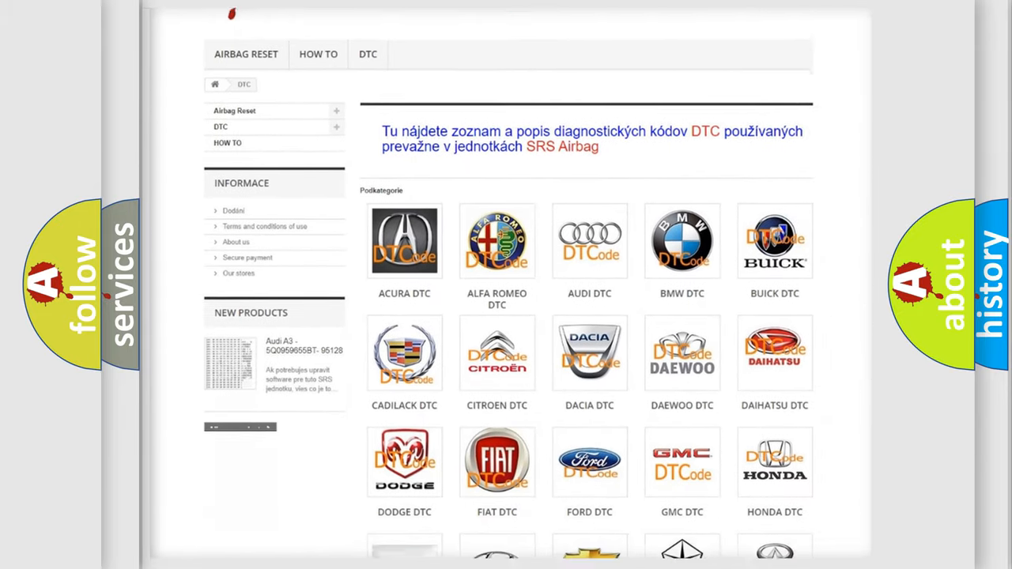
scroll("down", 3)
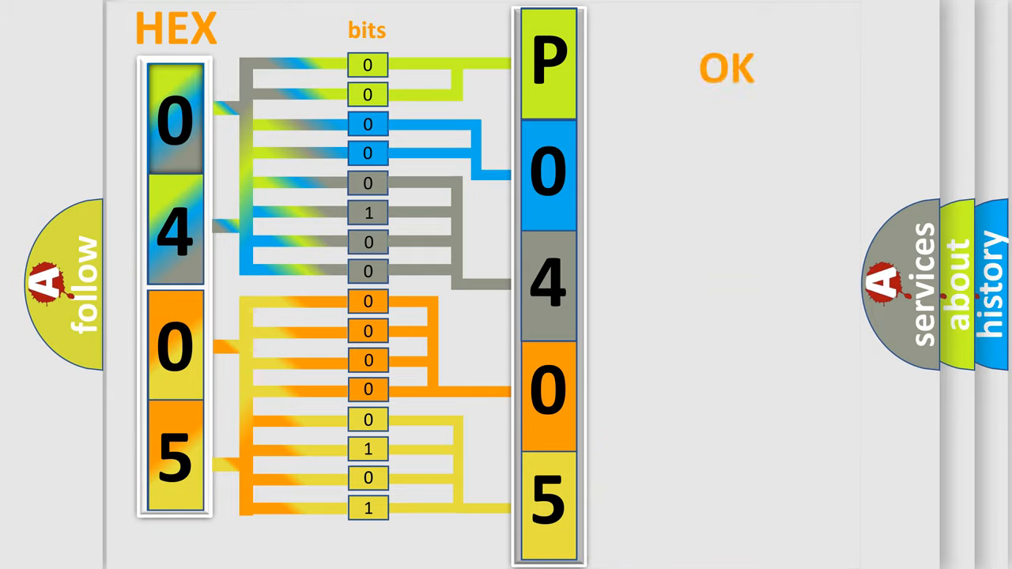
left_click(725, 66)
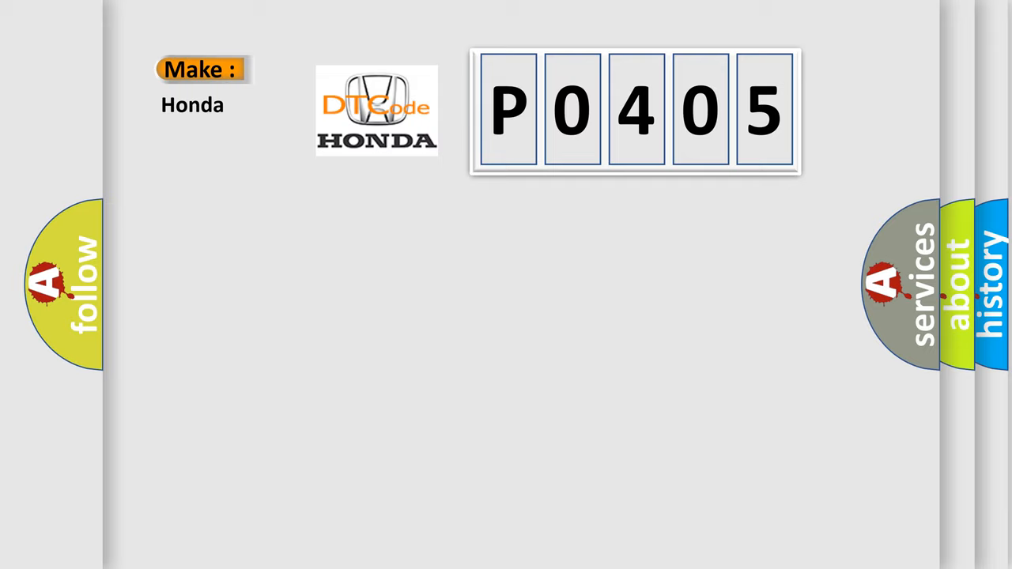